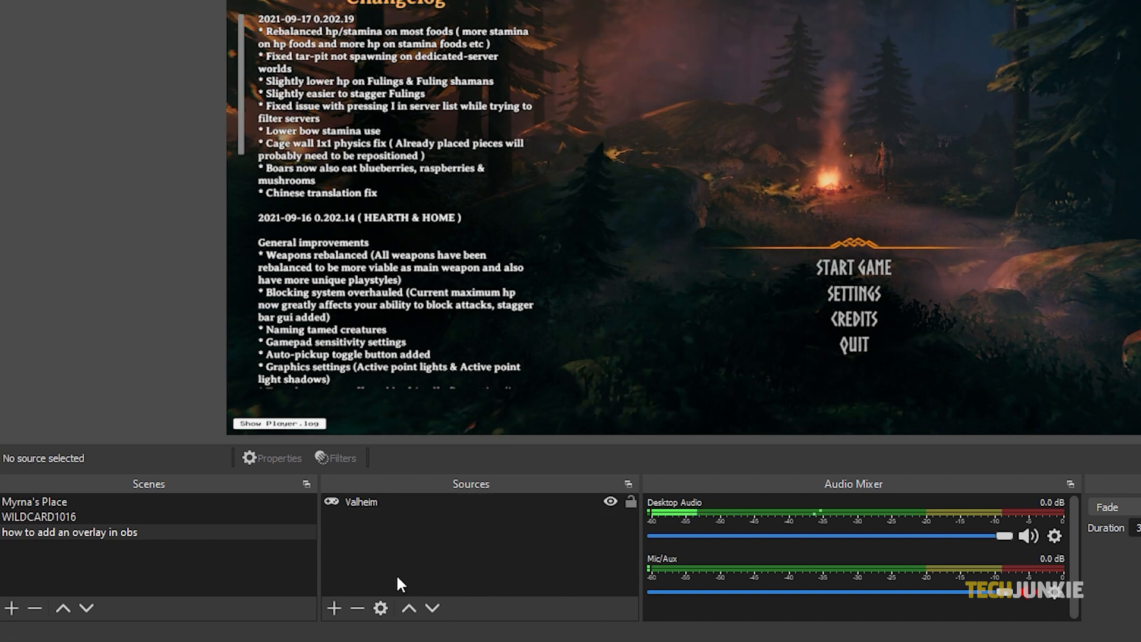
# Step: Create a new Media Source named Subscribe in the scene
pyautogui.click(332, 608)
pyautogui.write('Subscribe')
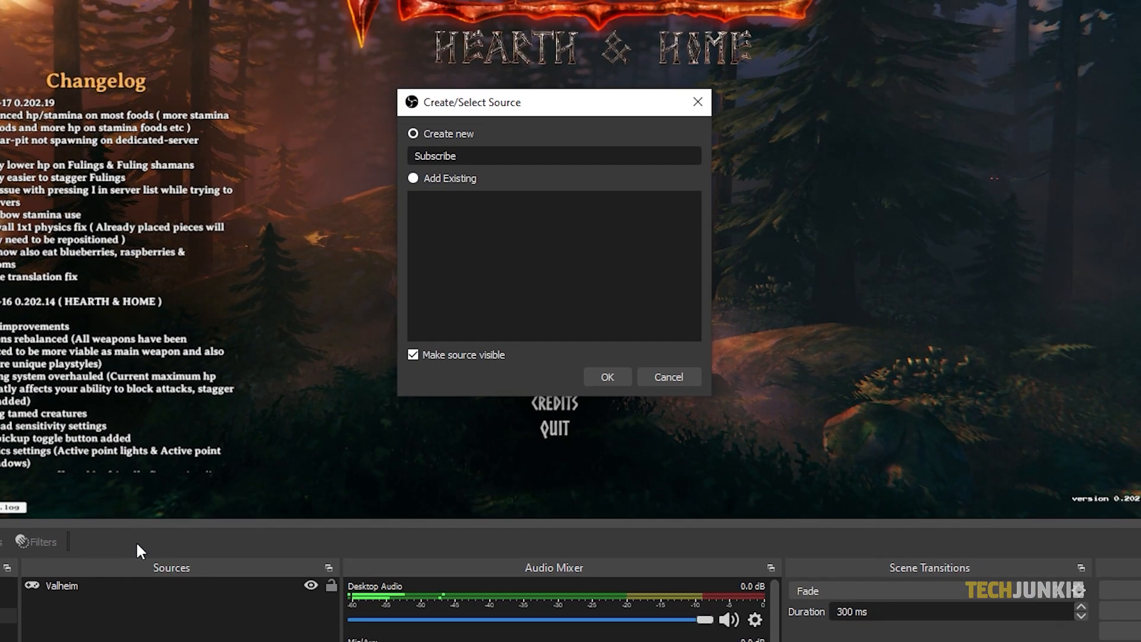
pyautogui.click(608, 377)
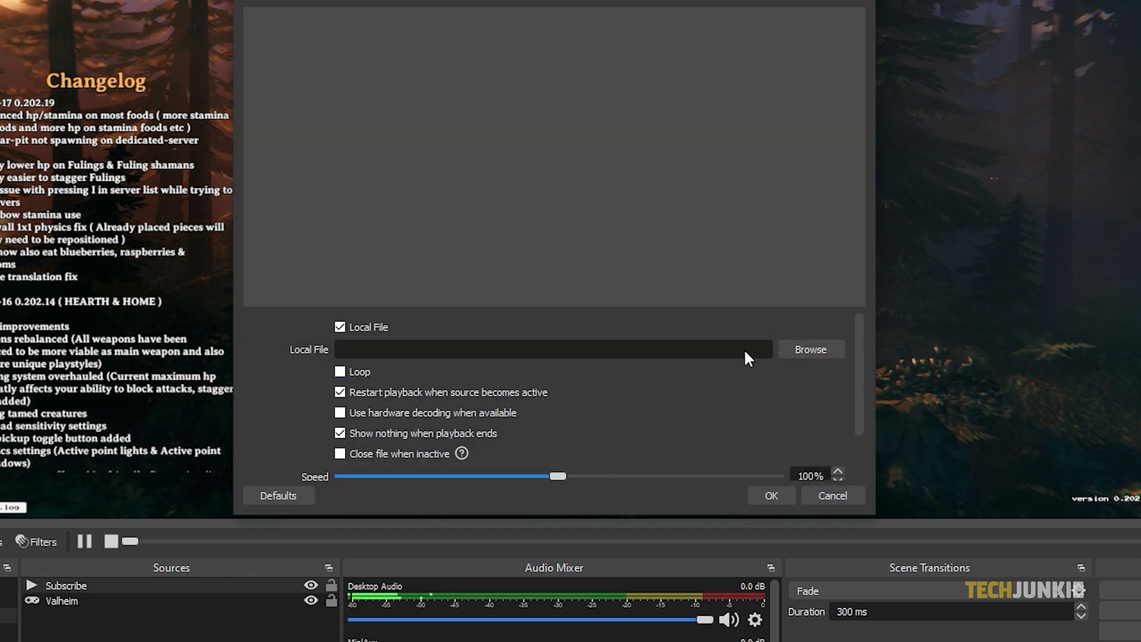
# Step: Load subscribe.mov into Subscribe with Loop and Close file when inactive enabled
pyautogui.click(809, 349)
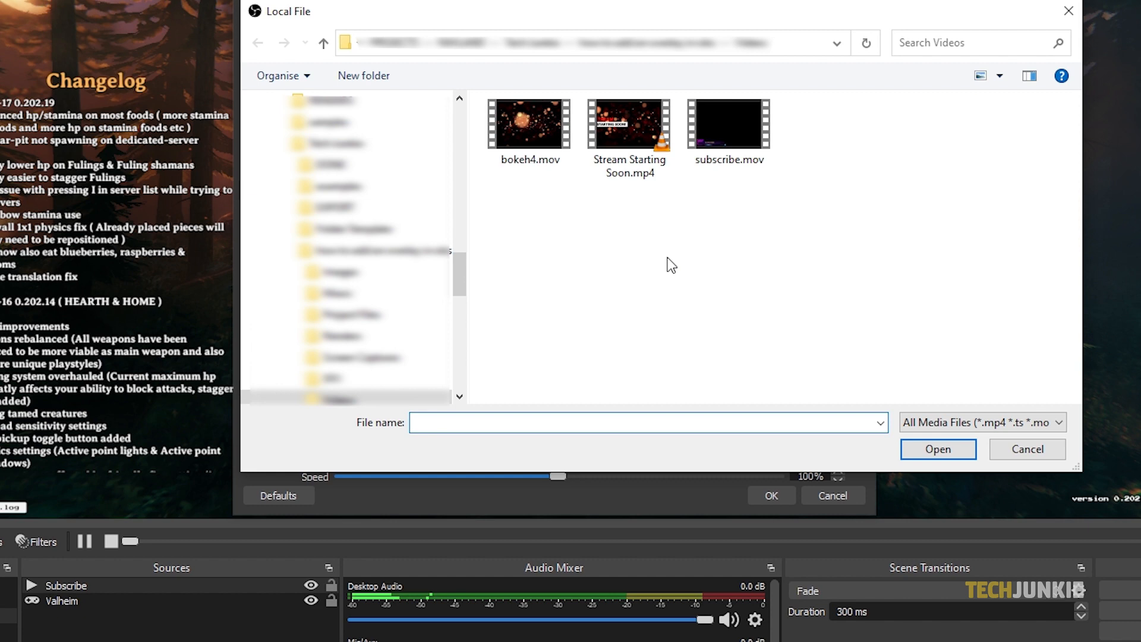
pyautogui.doubleClick(729, 123)
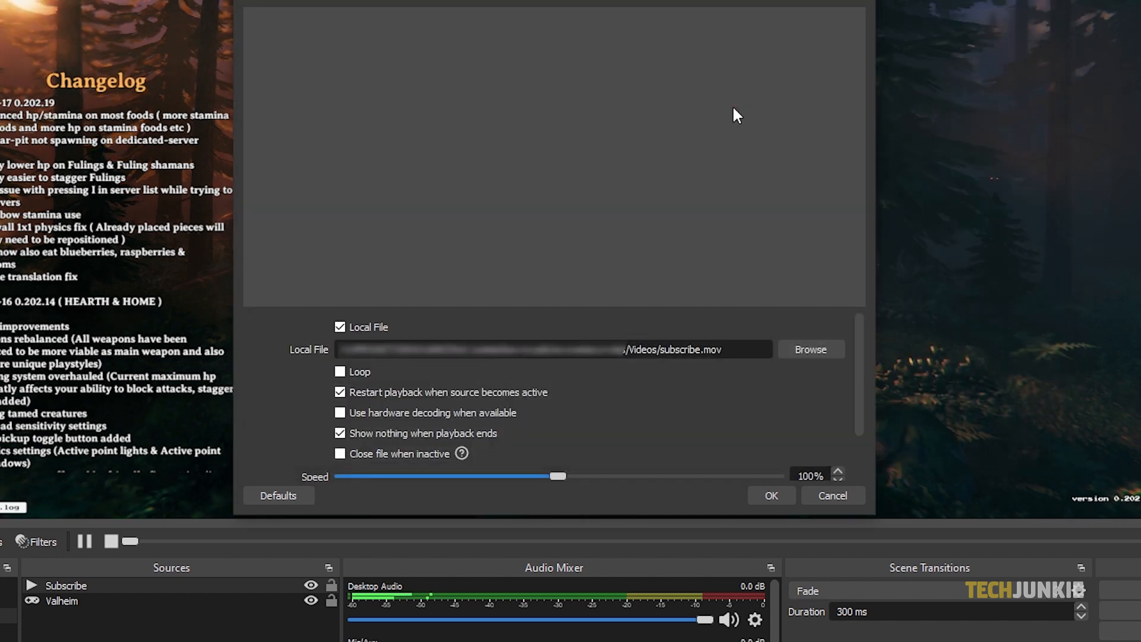
pyautogui.click(339, 371)
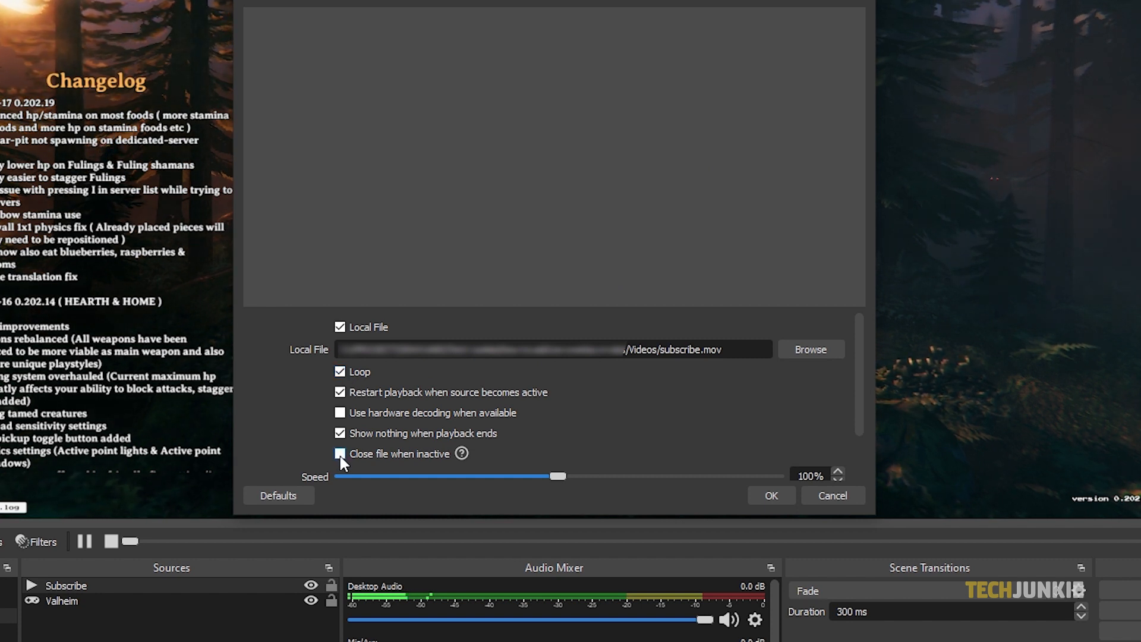
pyautogui.click(339, 453)
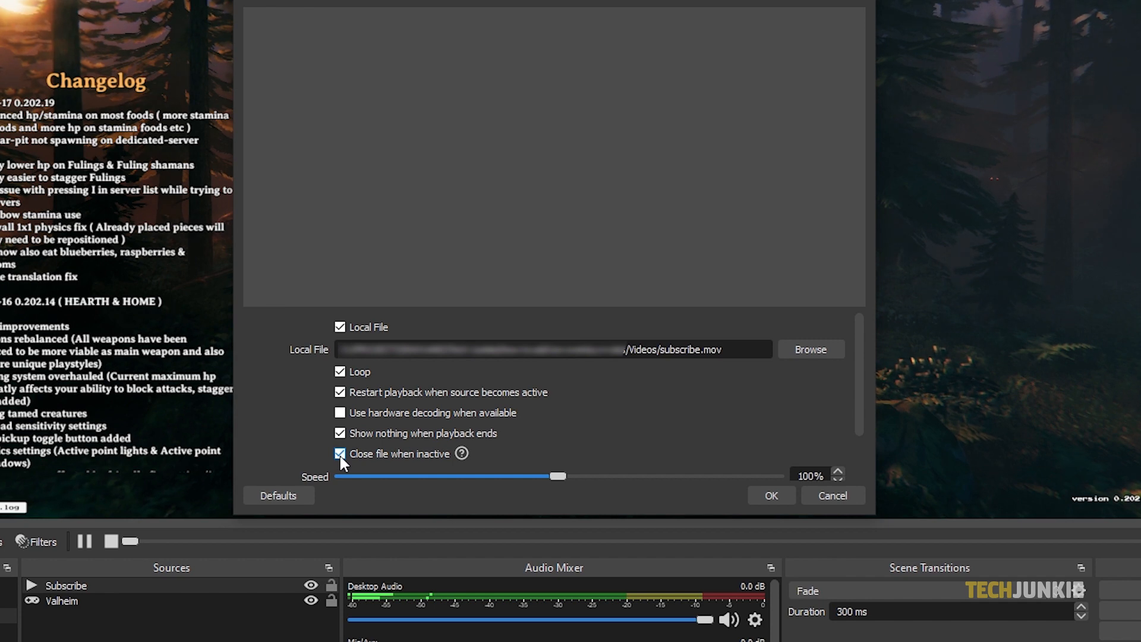
pyautogui.click(771, 494)
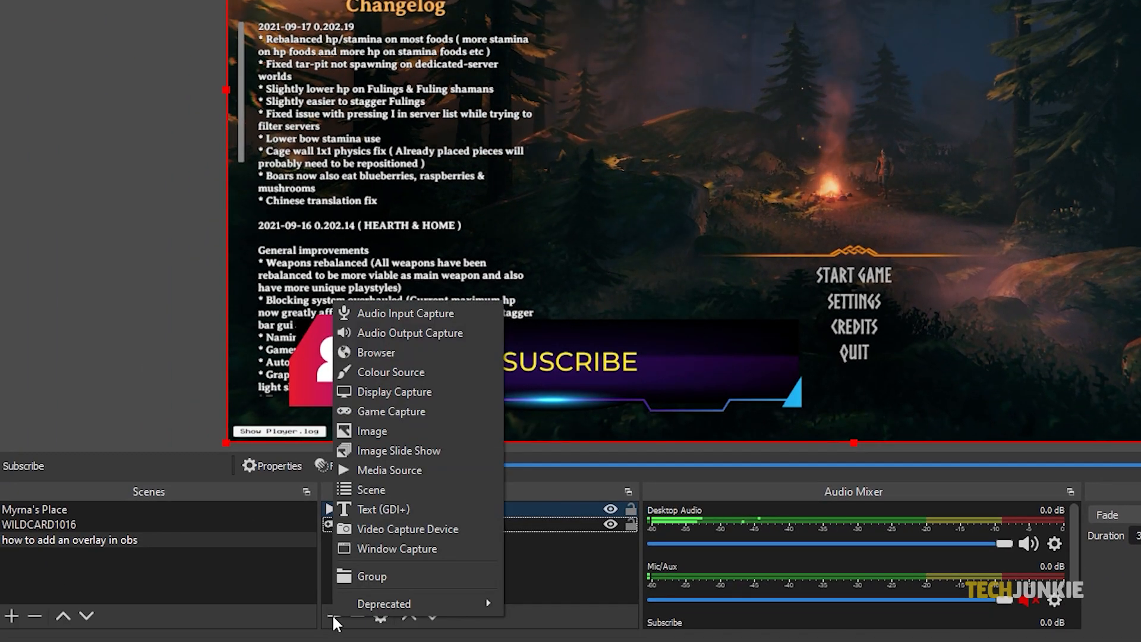
# Step: Add a new Image source named info to the scene
pyautogui.click(372, 430)
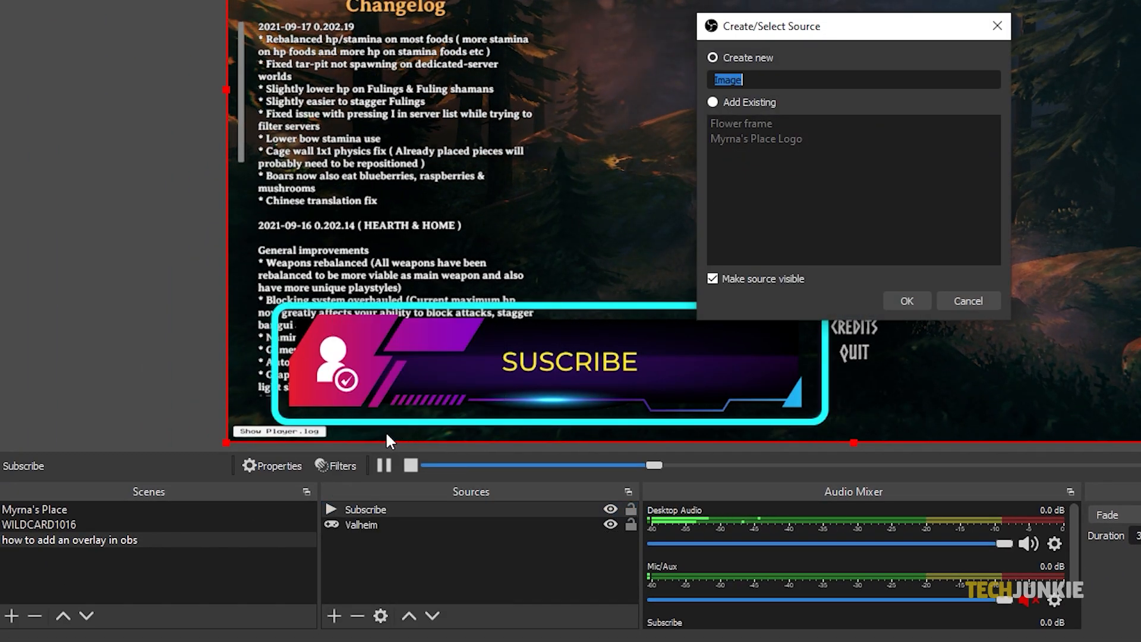
pyautogui.write('info')
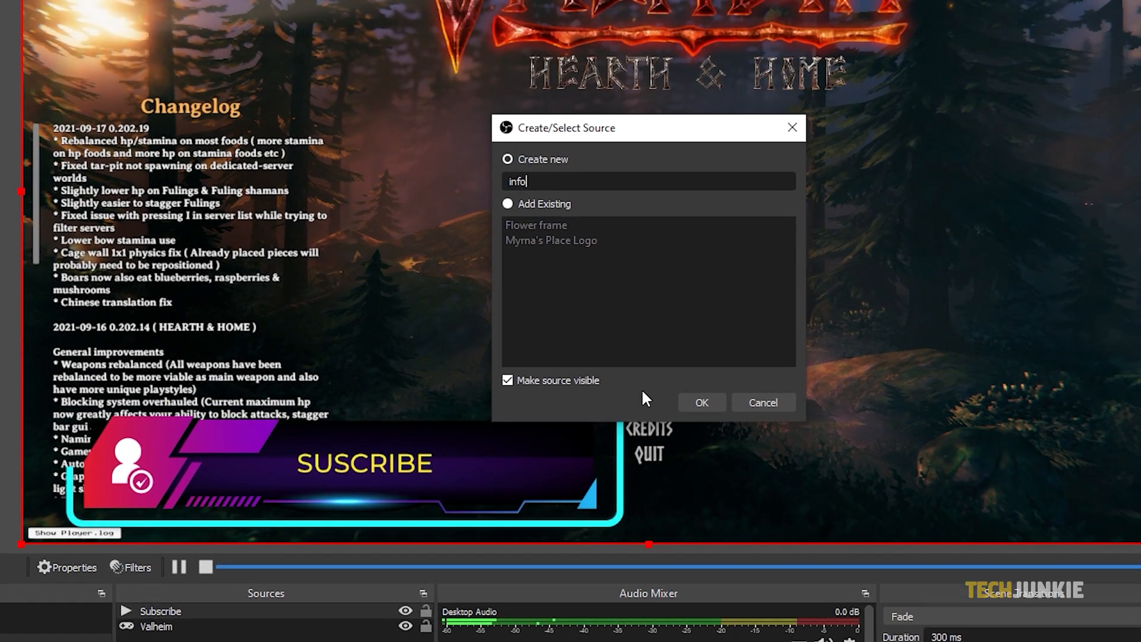
pyautogui.click(700, 402)
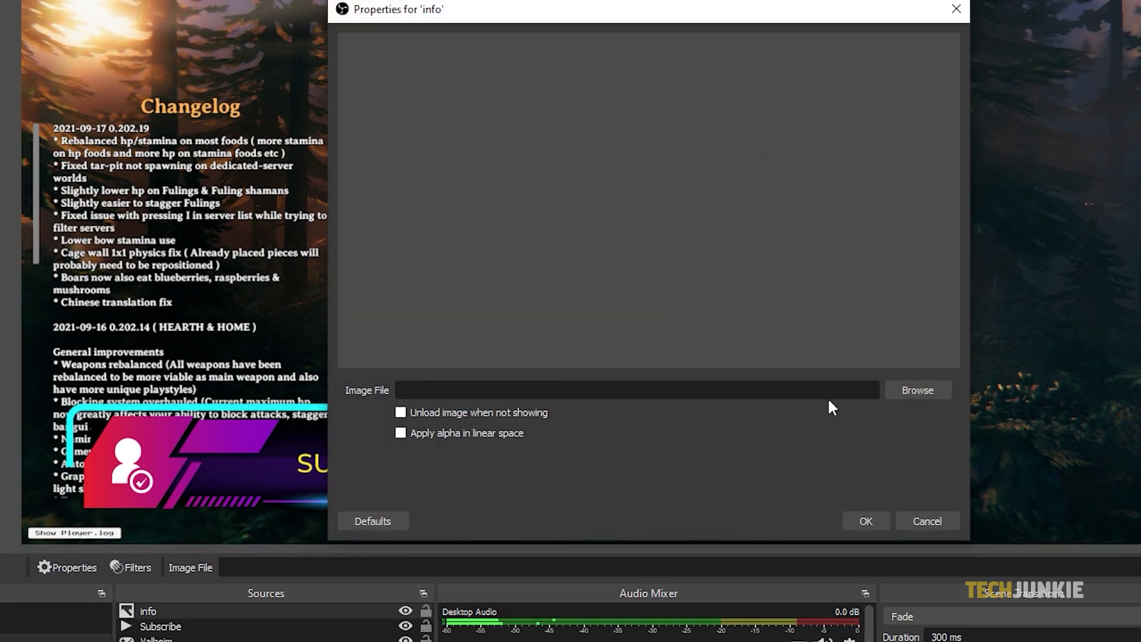
# Step: Set information.png as the image for the info source
pyautogui.click(917, 390)
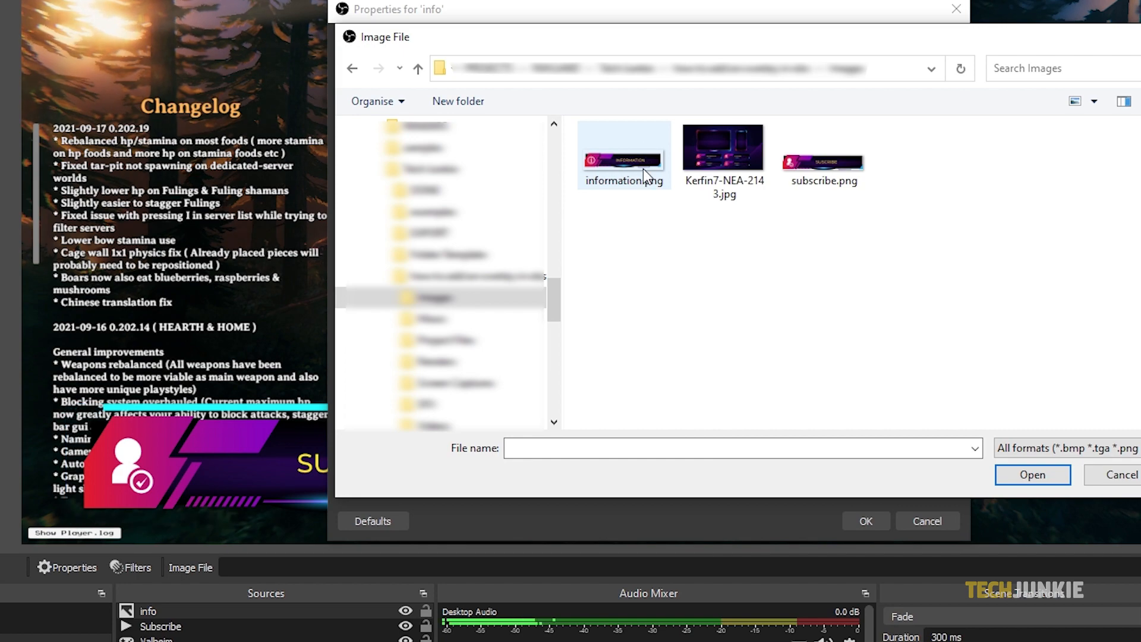
pyautogui.doubleClick(622, 150)
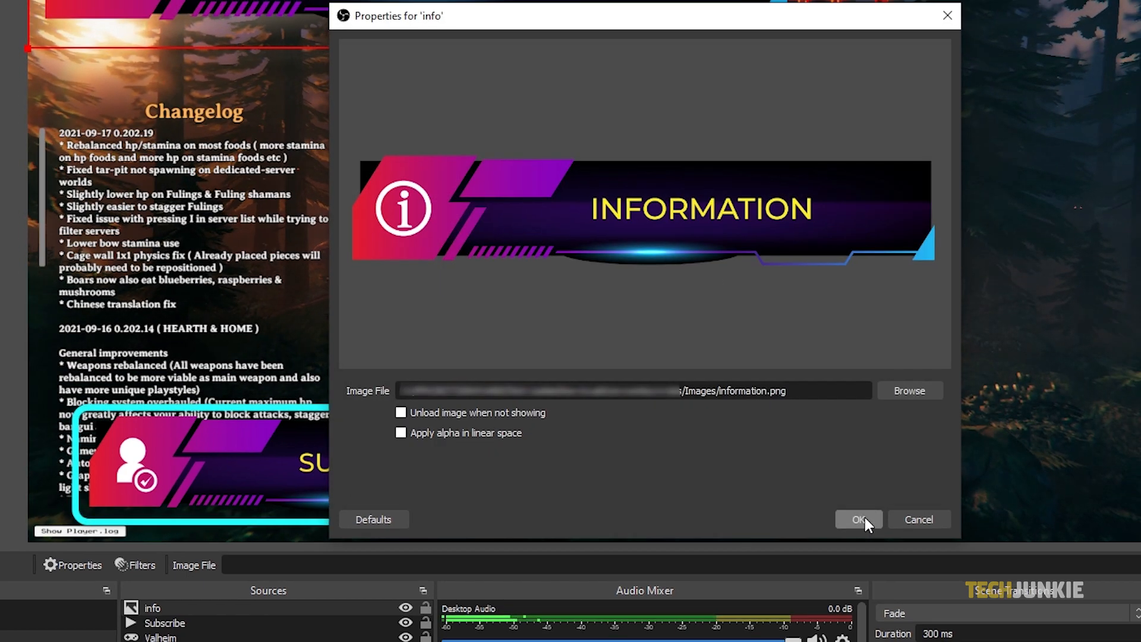
pyautogui.click(859, 520)
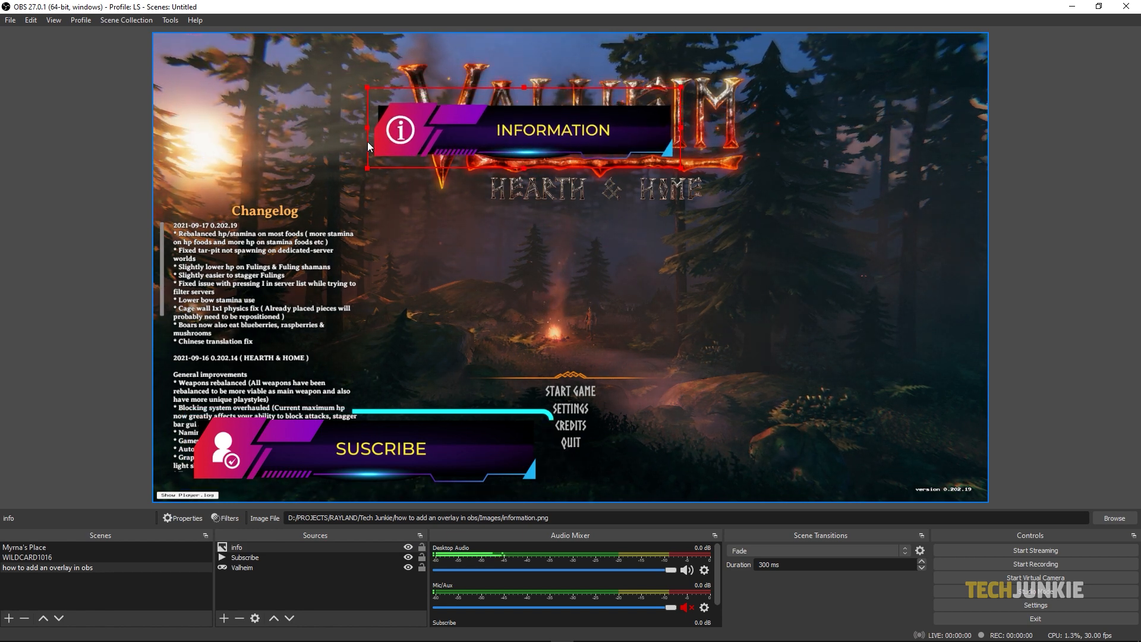
# Step: Drag the Information banner down beside the Subscribe overlay on the canvas
pyautogui.click(242, 568)
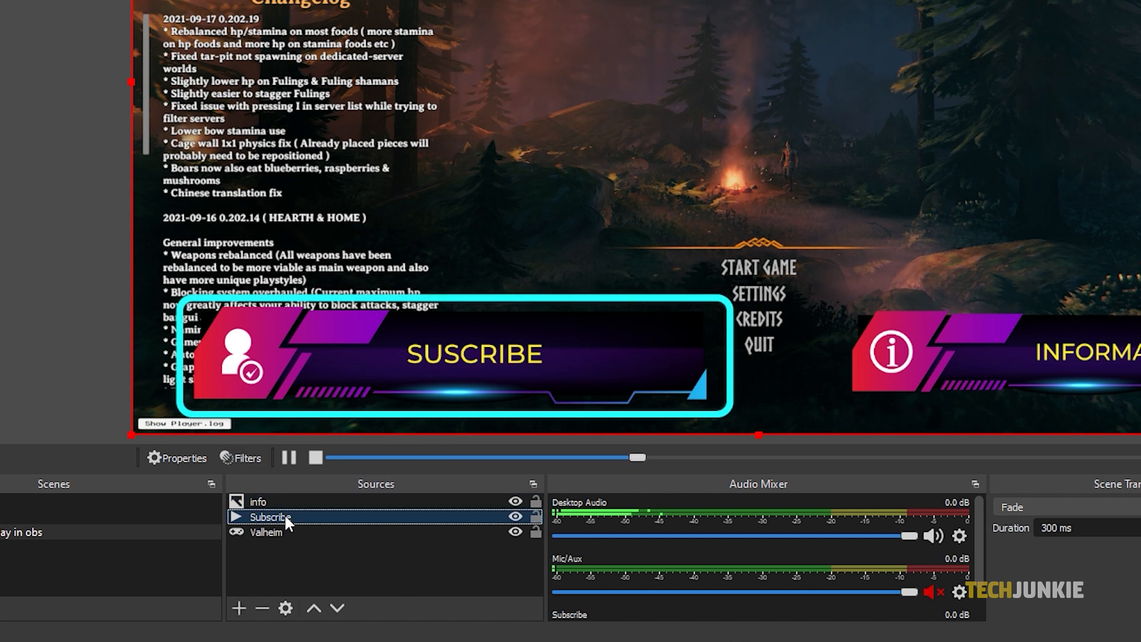
# Step: Move Subscribe above info in the Sources layer order
pyautogui.click(313, 607)
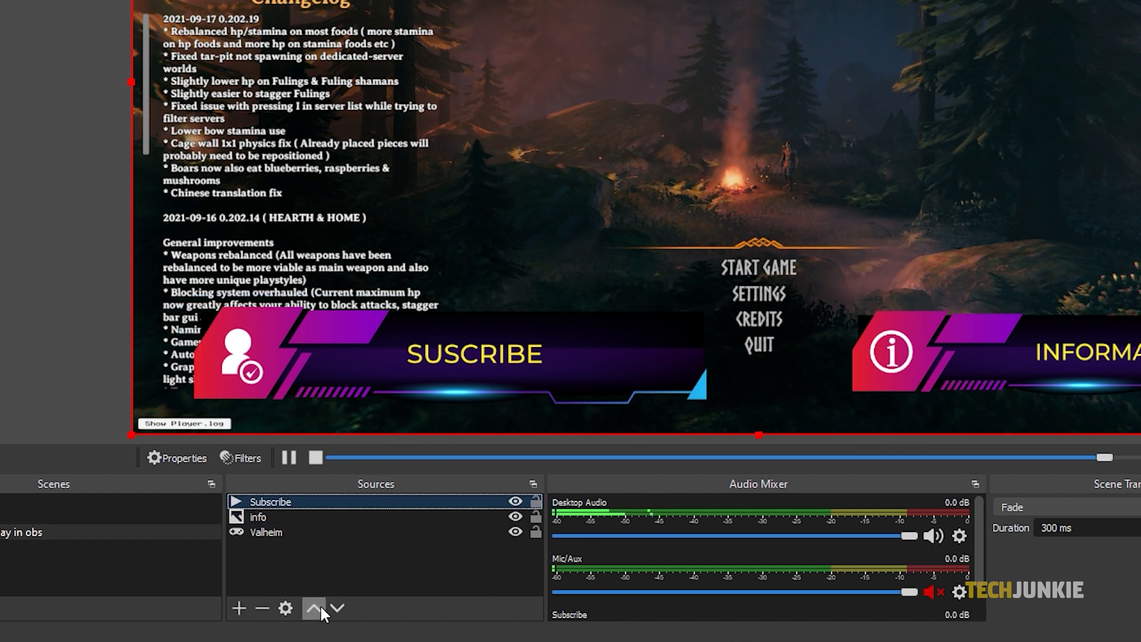